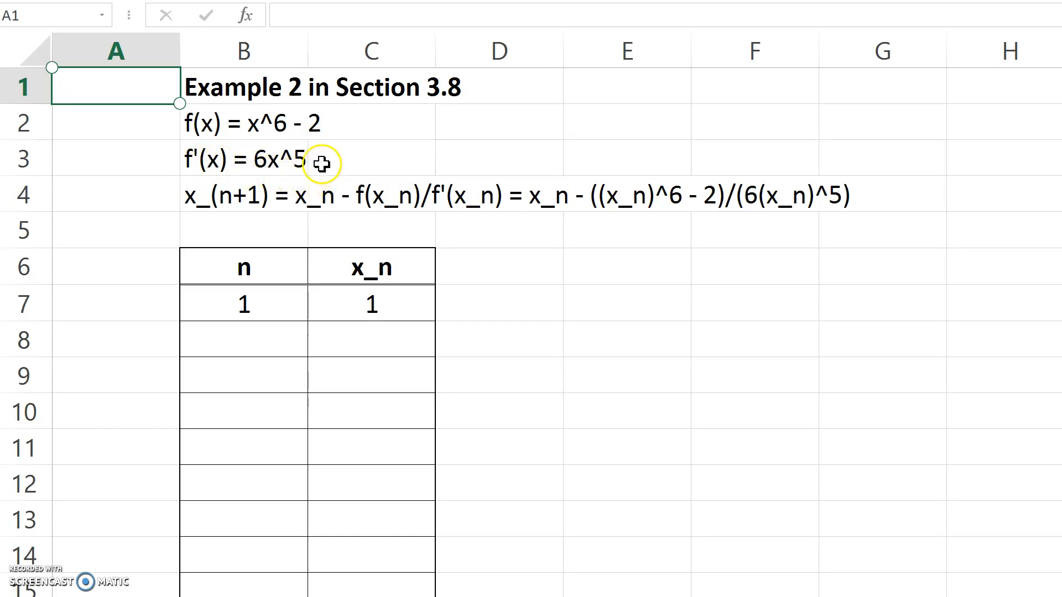
mouse_move(262, 217)
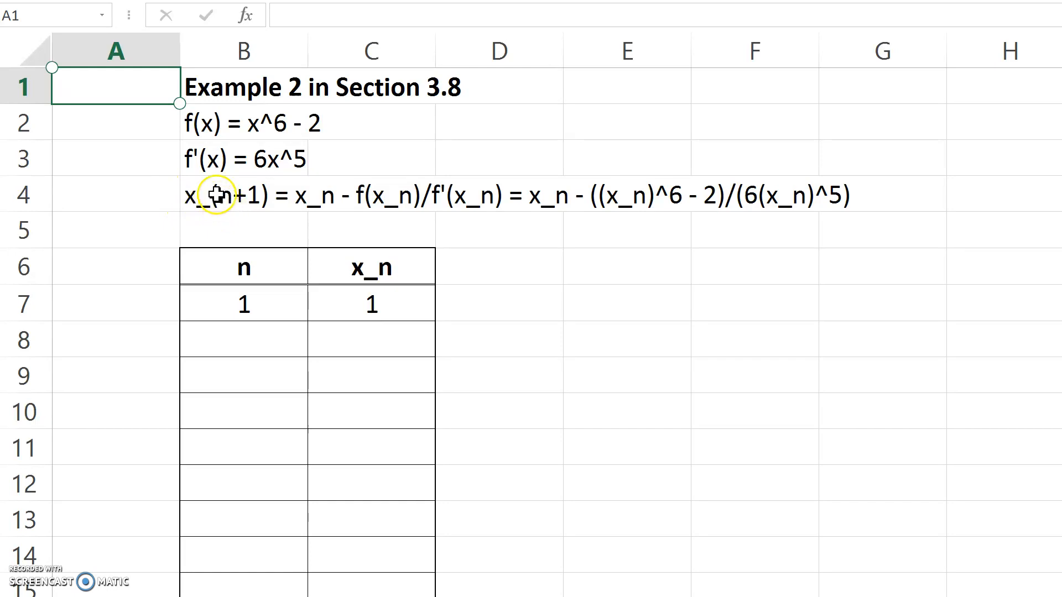
mouse_move(843, 199)
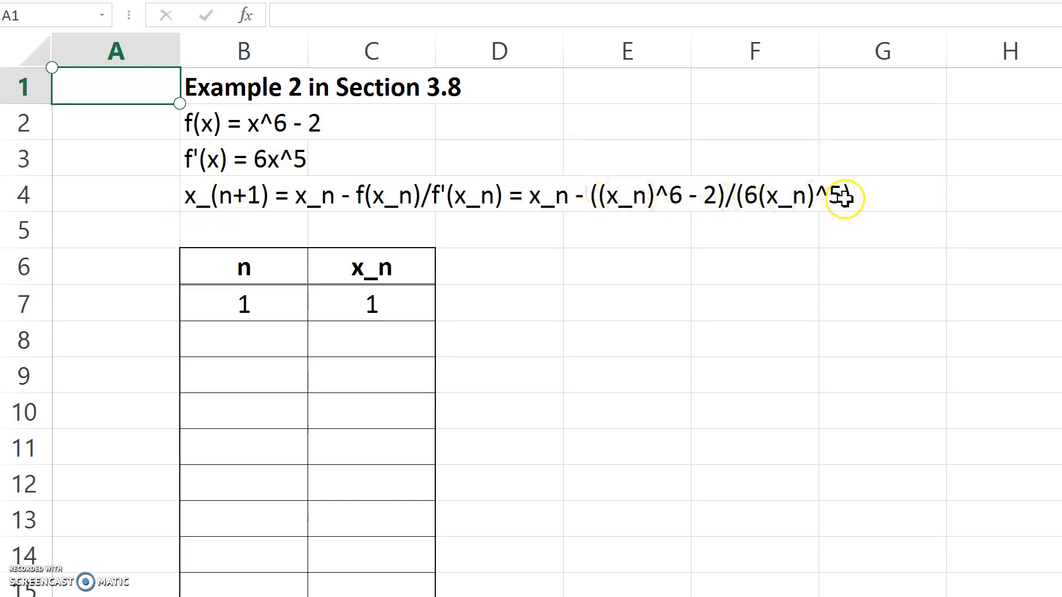
mouse_move(787, 166)
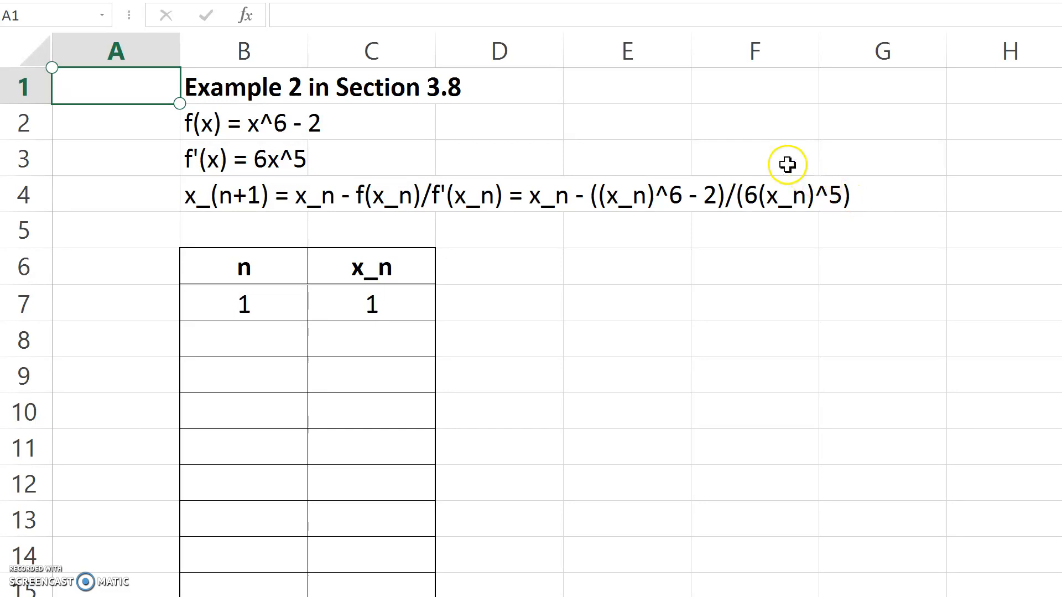
mouse_move(175, 140)
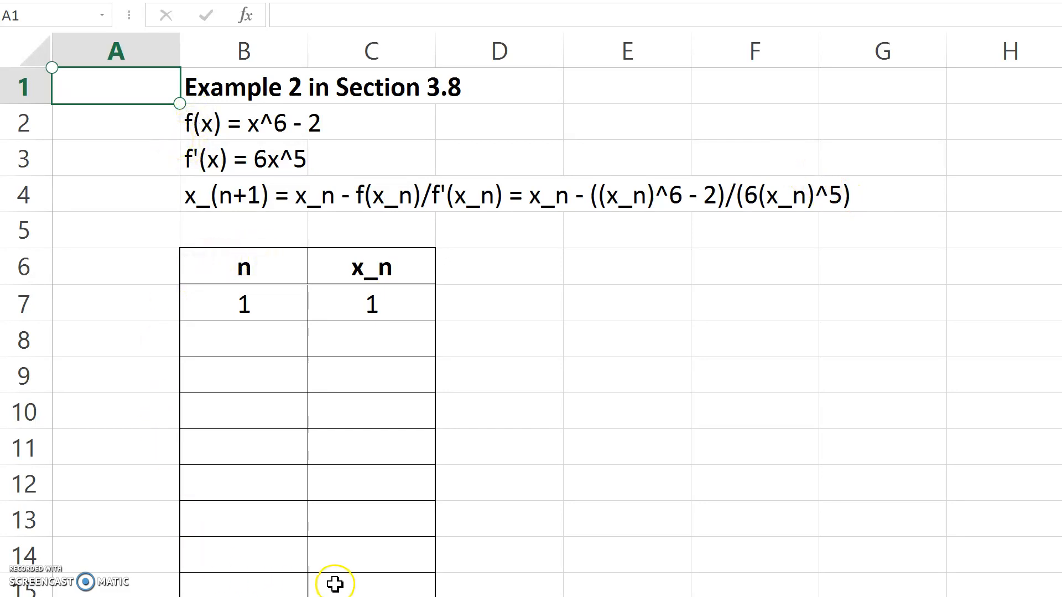
mouse_move(272, 219)
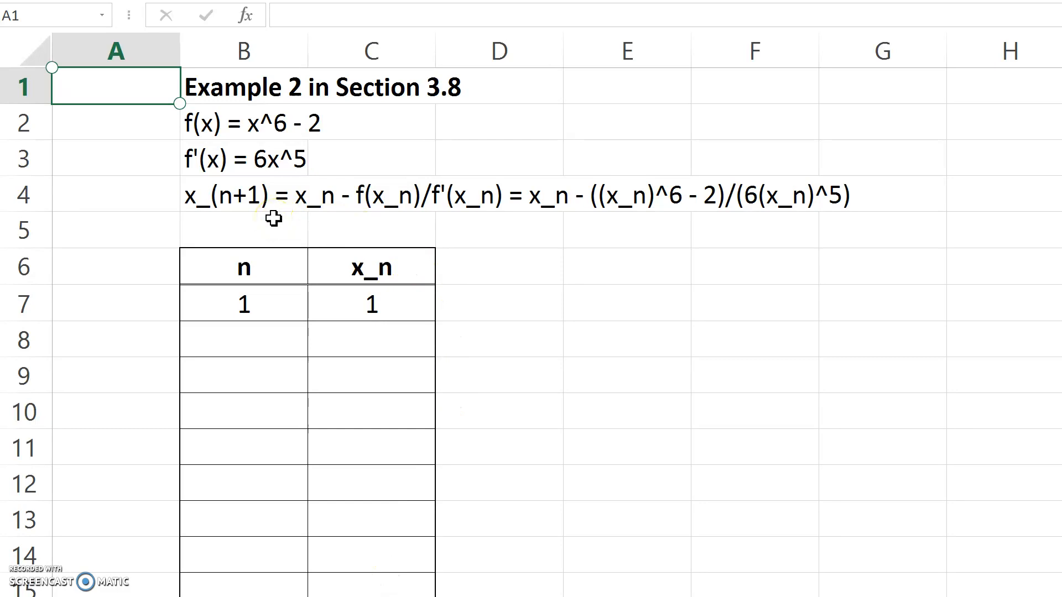
mouse_move(230, 552)
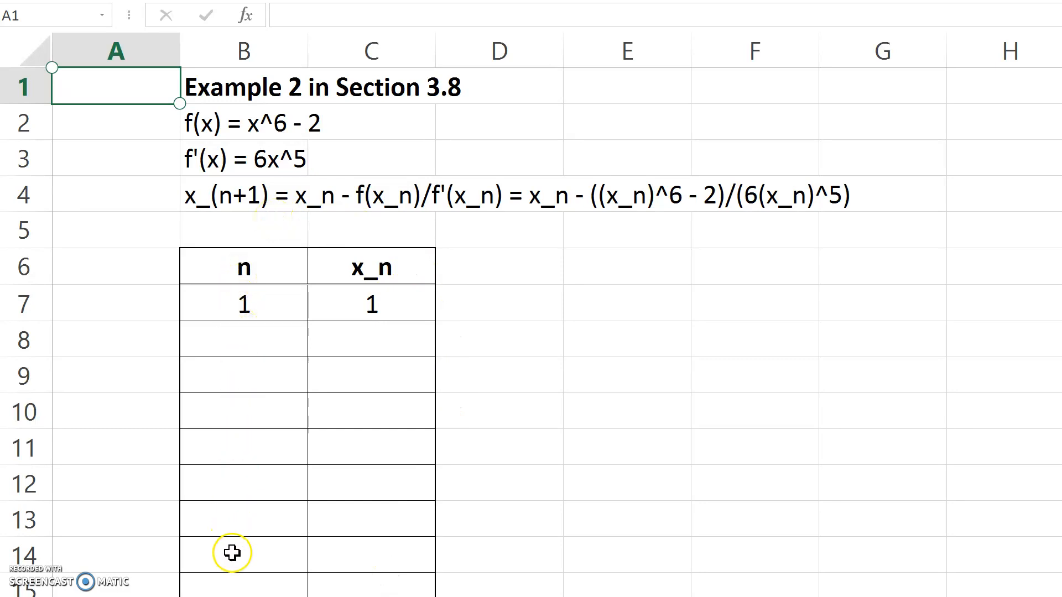
mouse_move(250, 303)
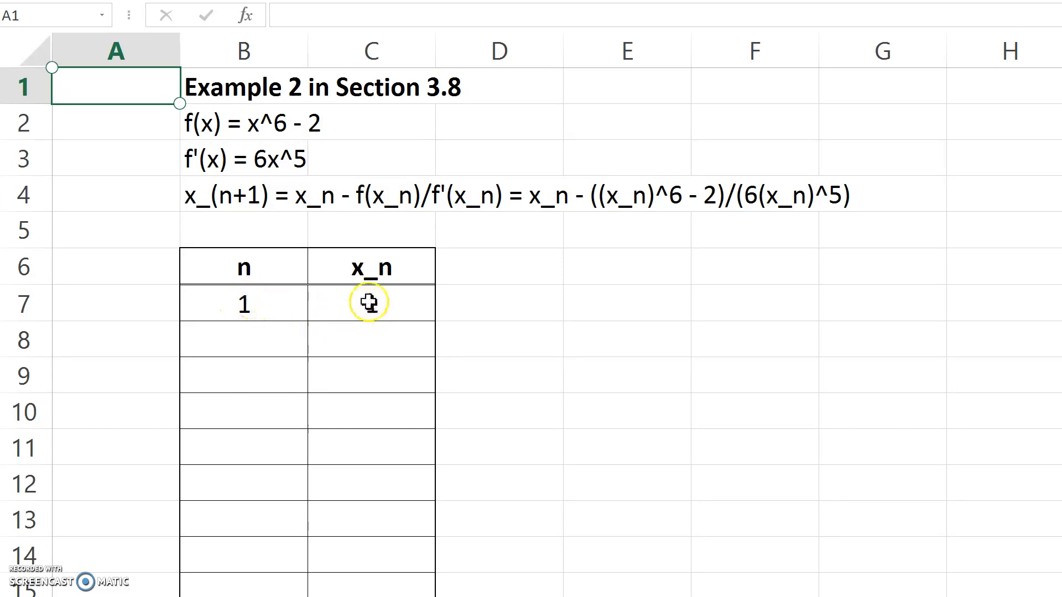
Enter the starting value 1 in C7 and begin a formula with = in C8.
text(1)
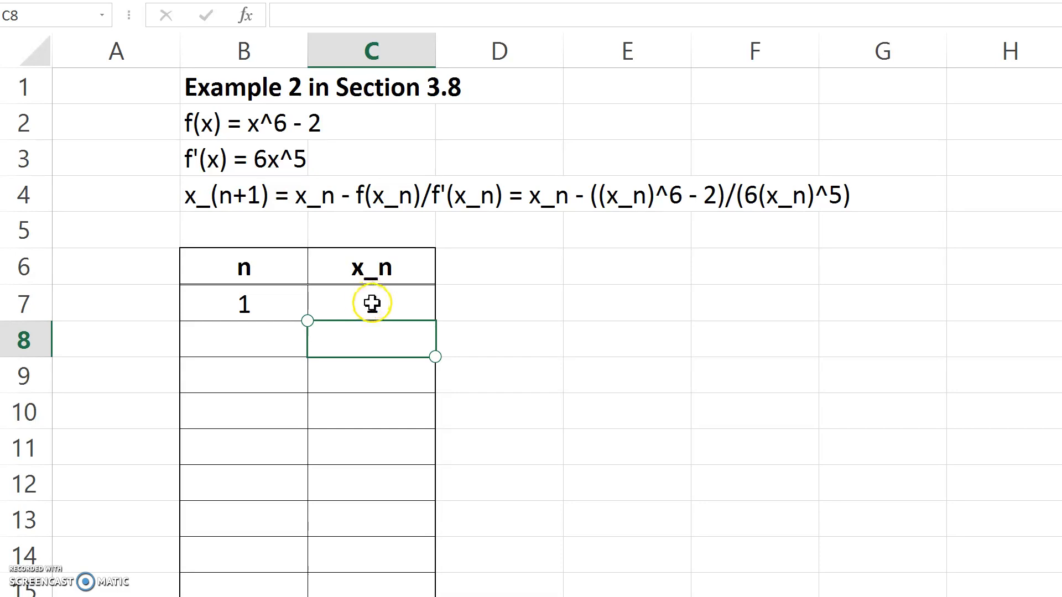
text(1)
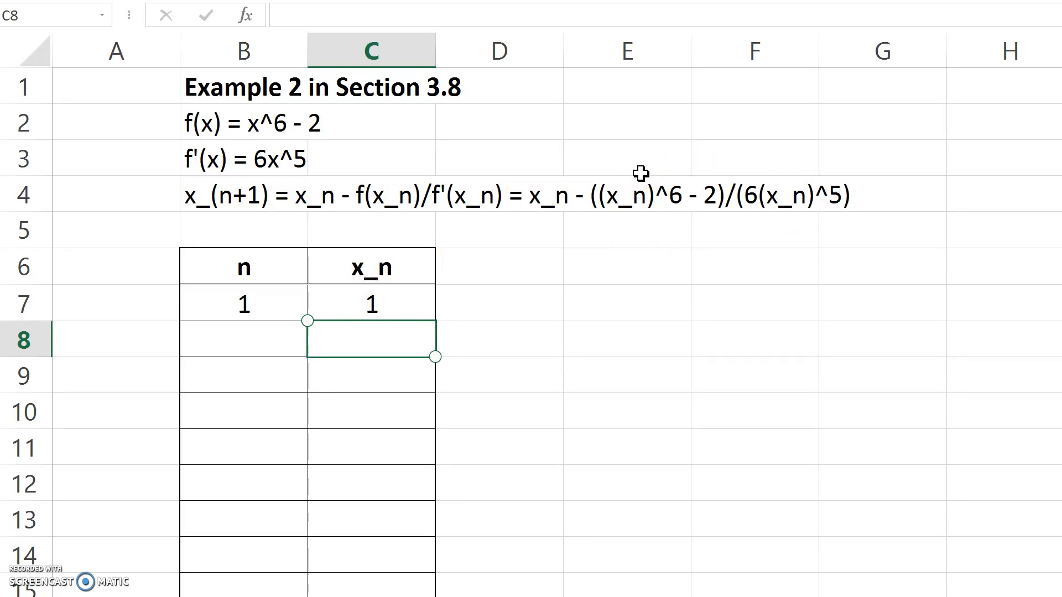
text(=)
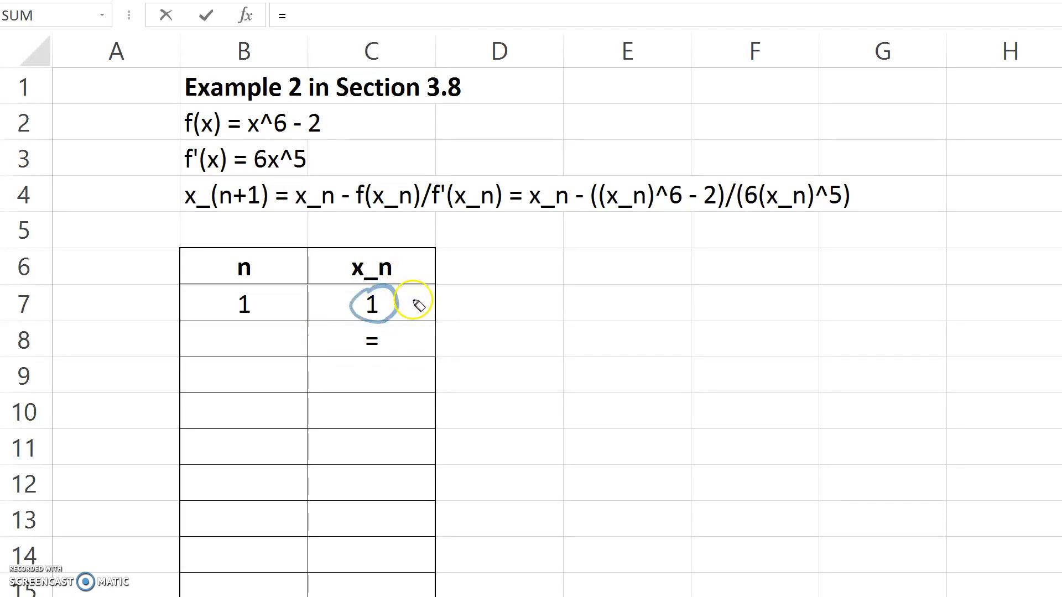
drag(416, 305, 561, 203)
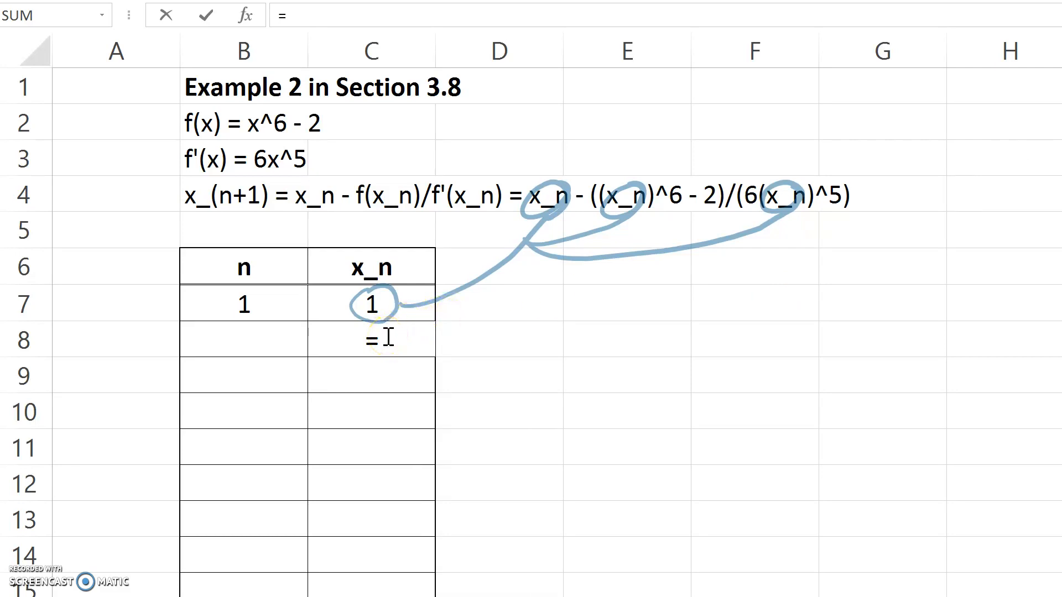
click(370, 338)
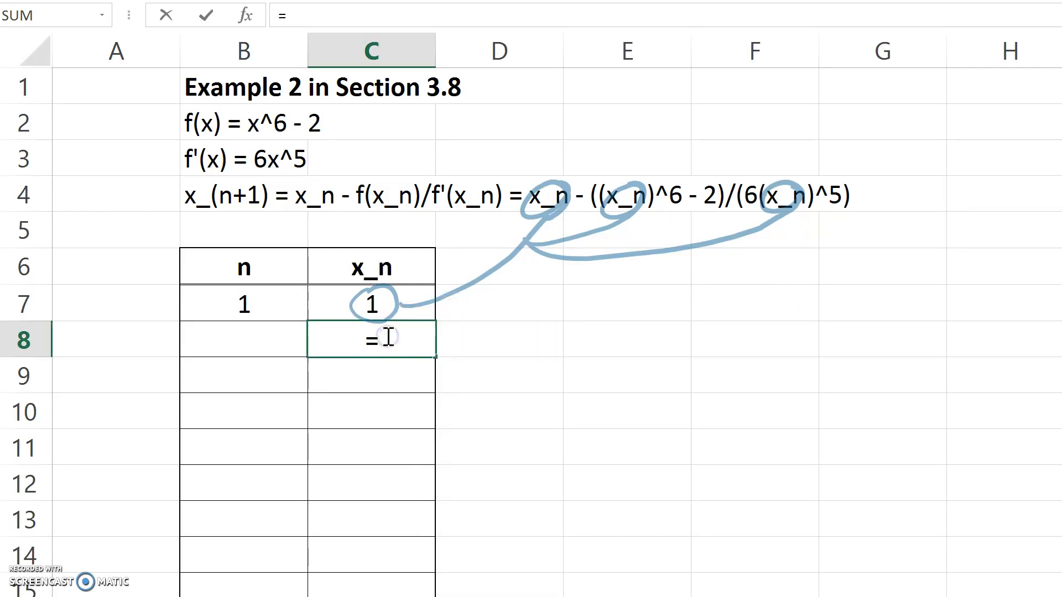
mouse_move(380, 307)
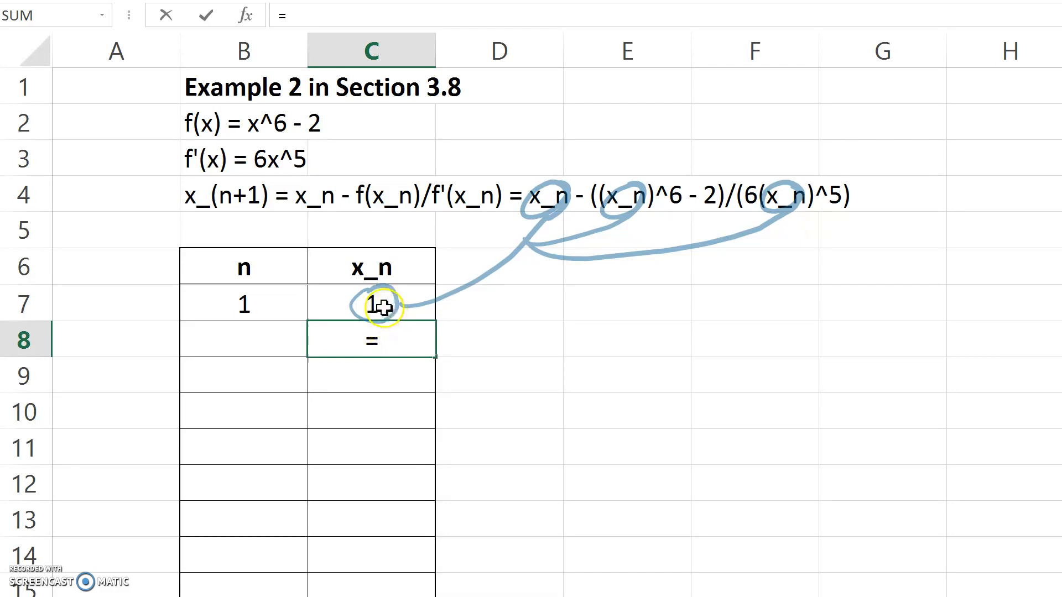
Enter =C7-(C7^6-2)/(6*C7^5) in C8, giving the second iterate 1.166667.
click(370, 303)
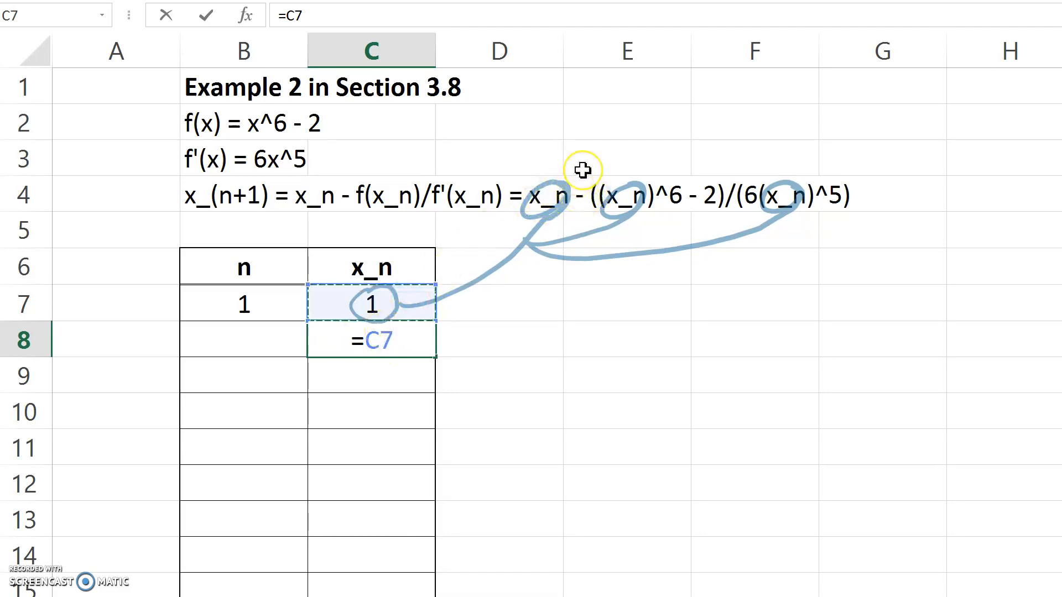
text(-)
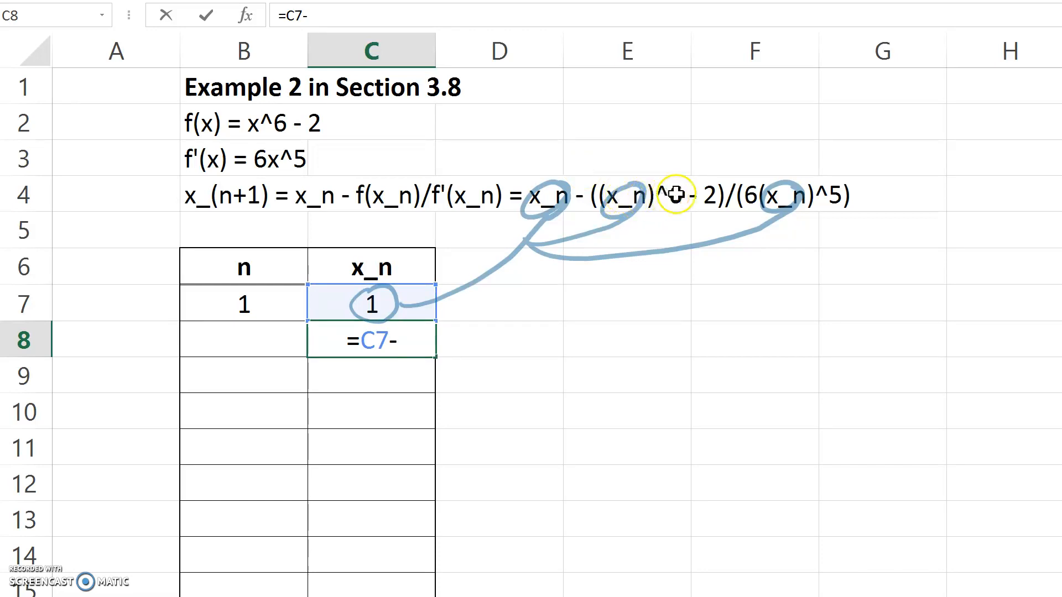
text(()
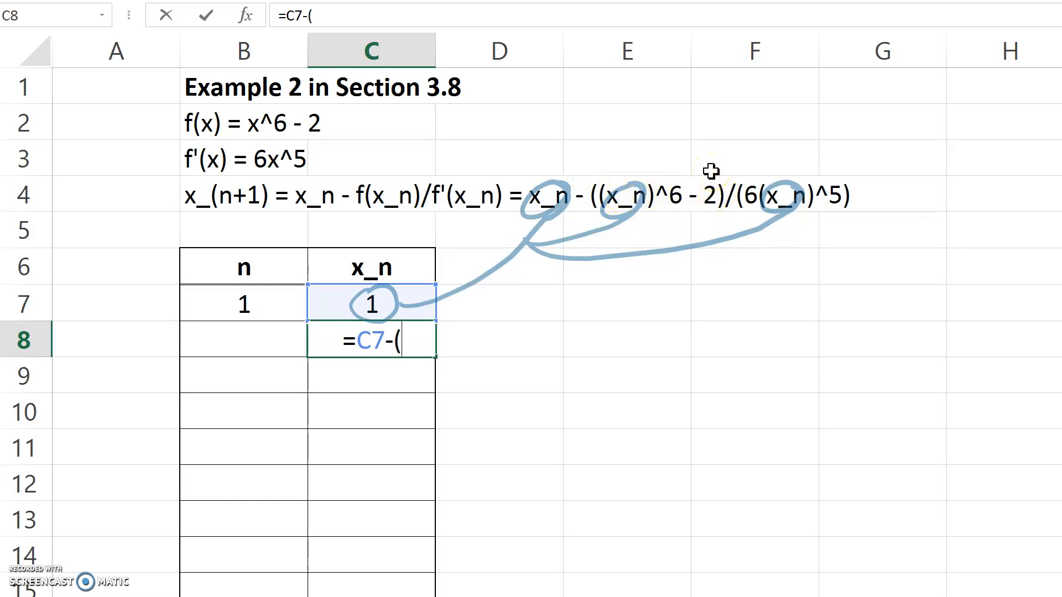
click(371, 304)
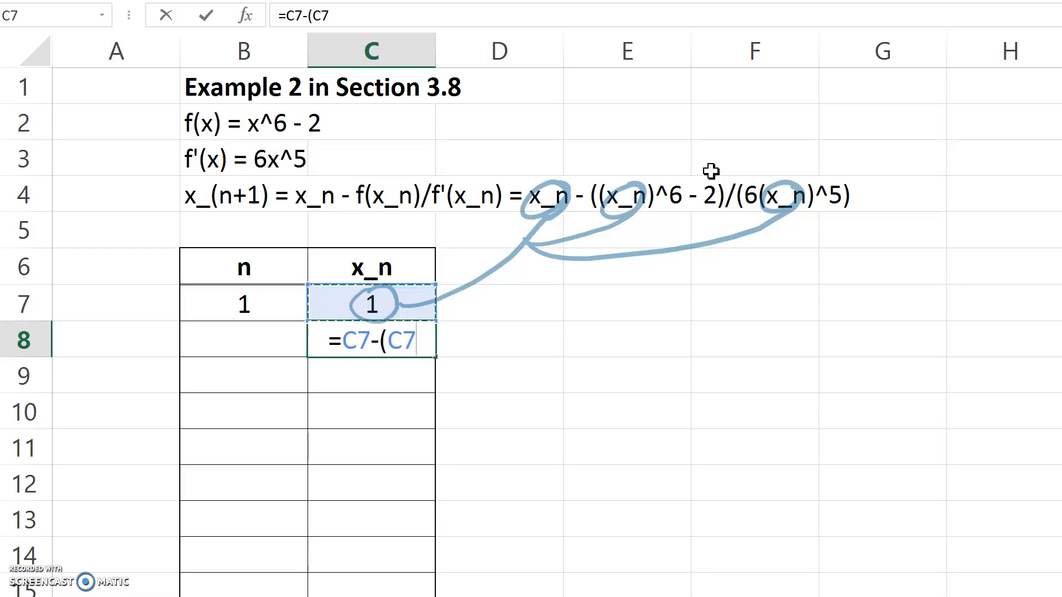
text(^6)
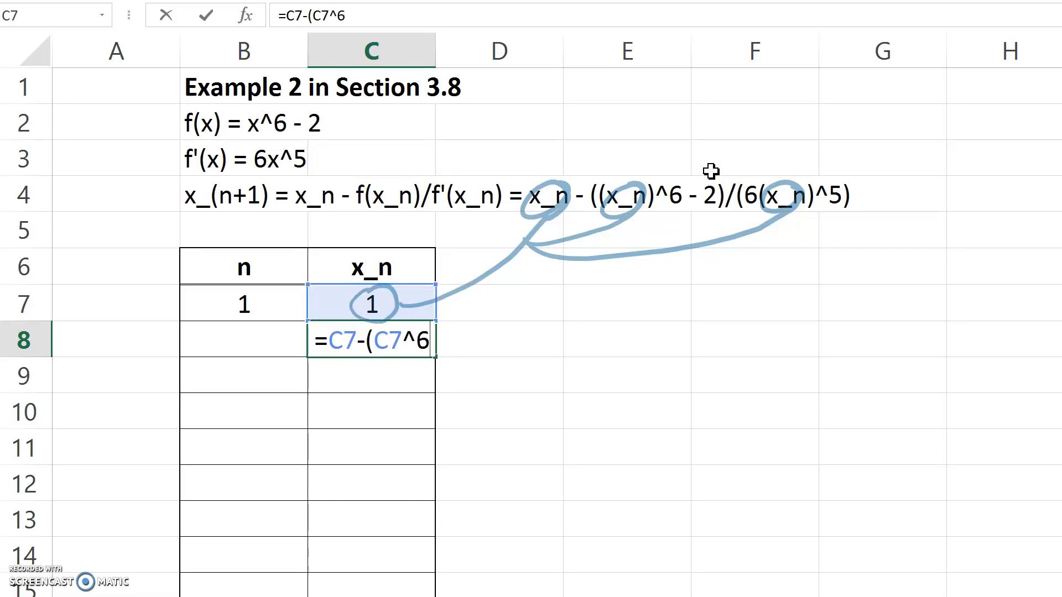
text(-2))
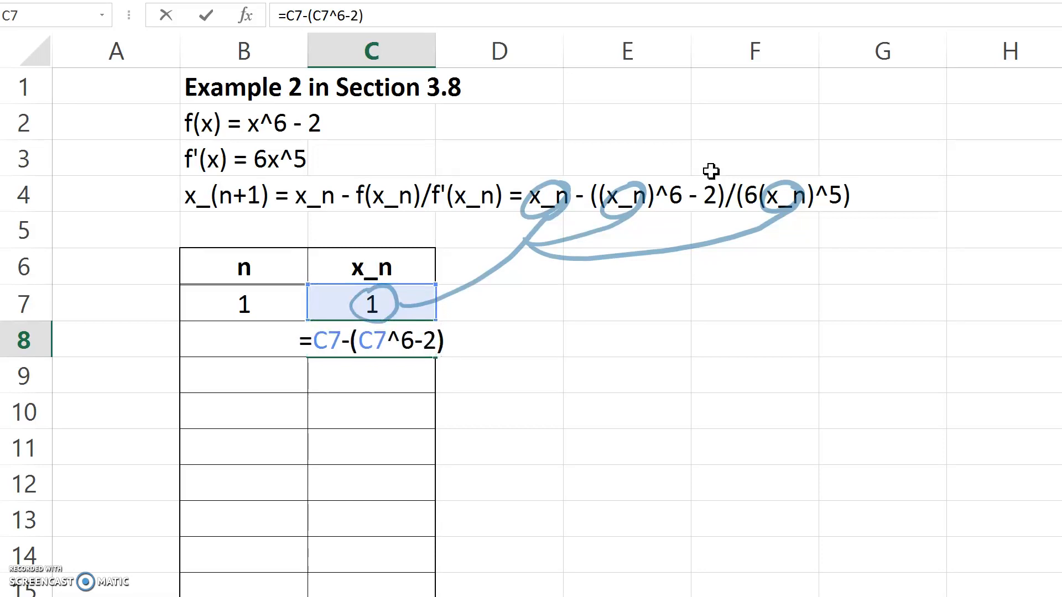
text(/)
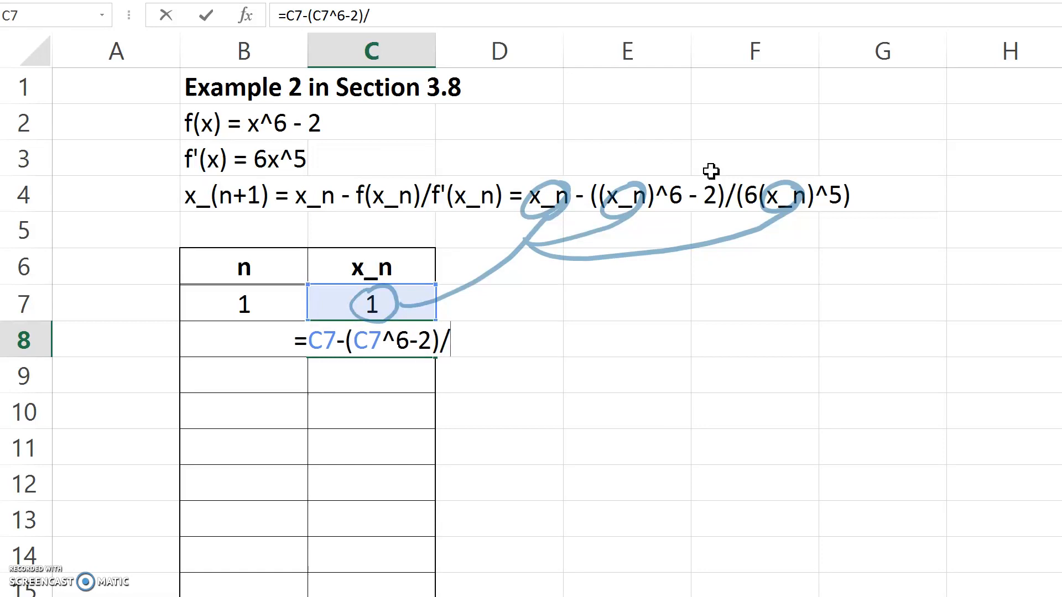
text((6)
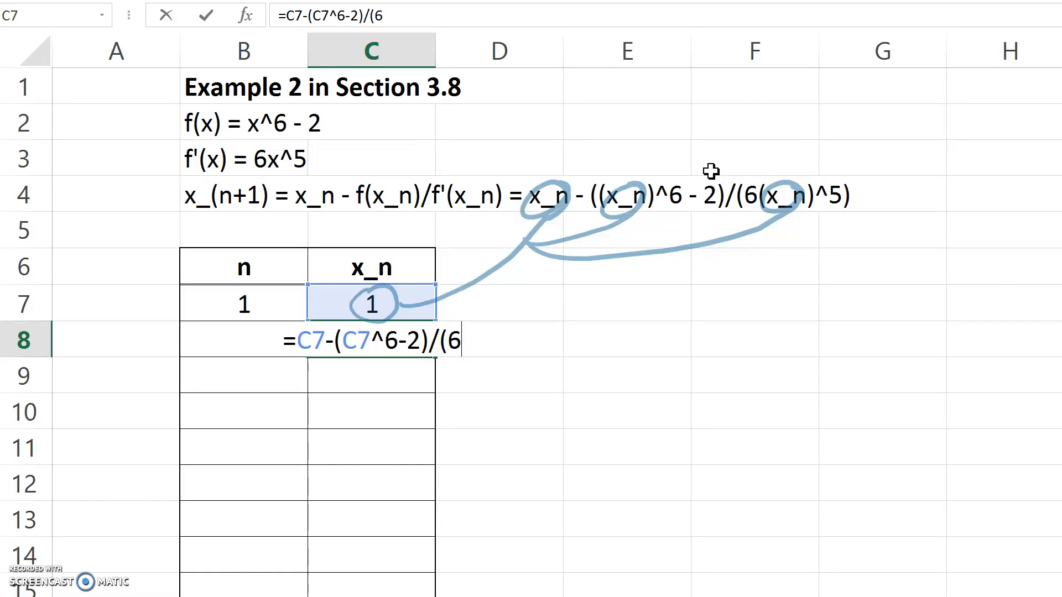
text(*C7)
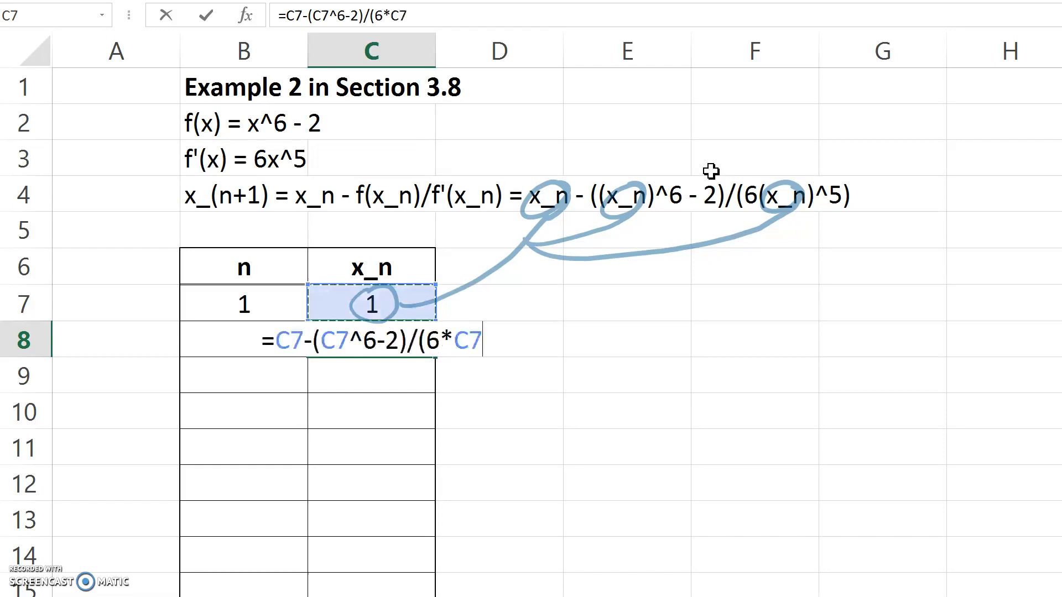
text(^)
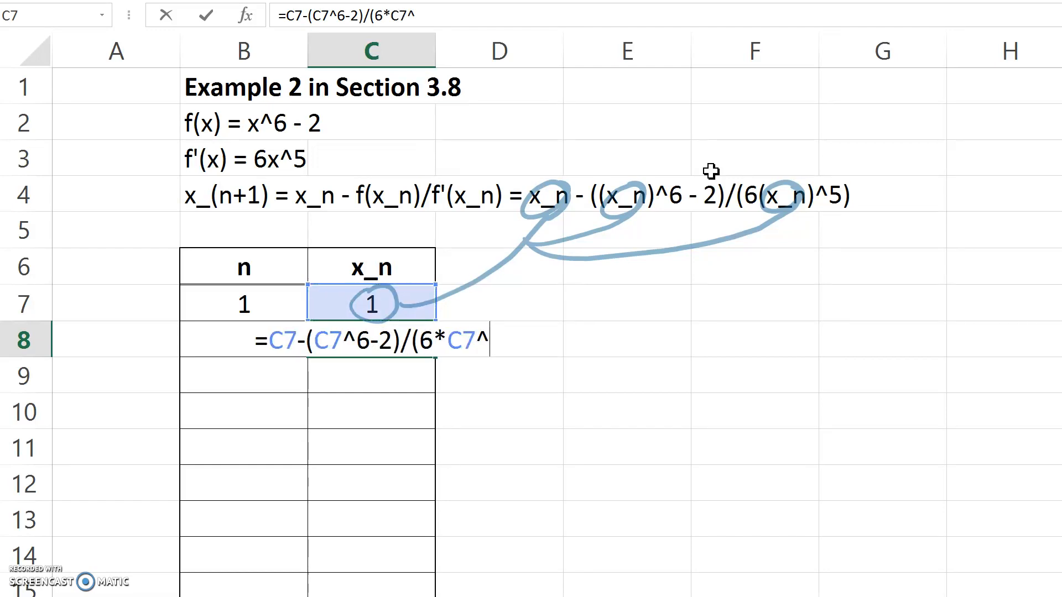
text(5))
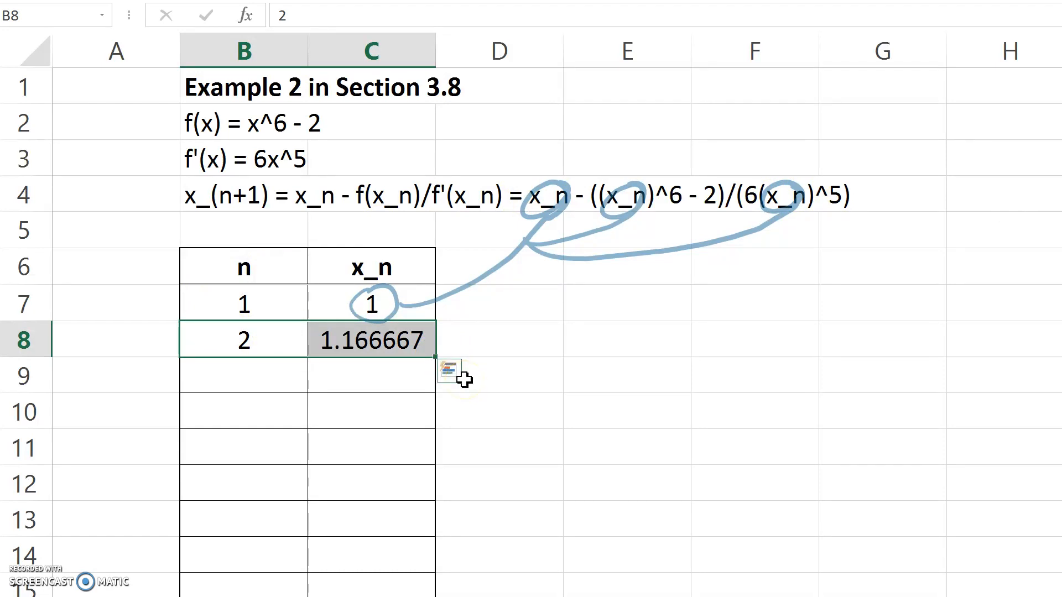
mouse_move(439, 353)
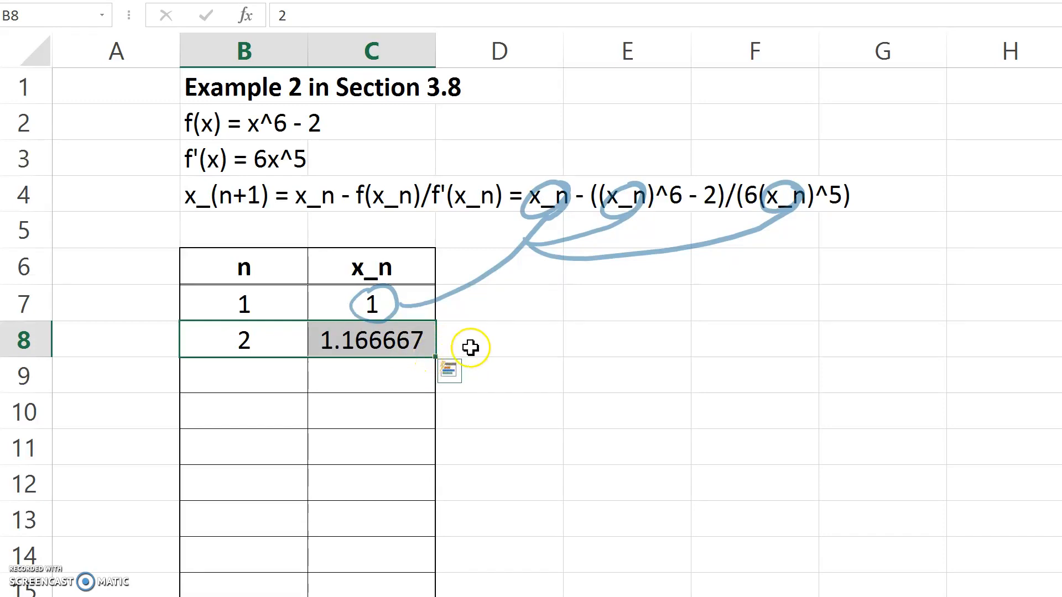
mouse_move(435, 356)
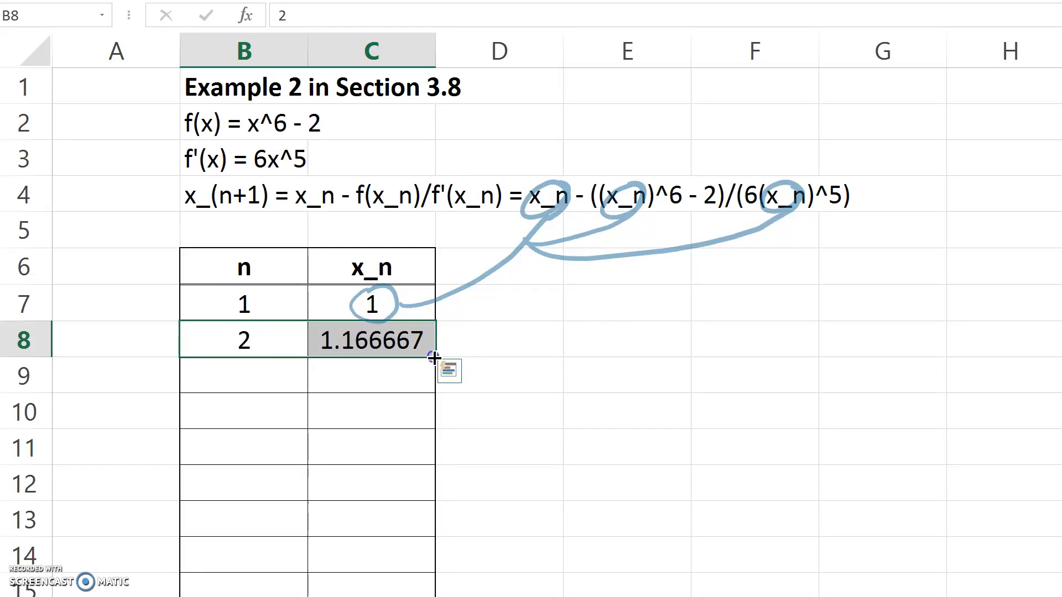
Fill the n values and Newton formula down so x_n converges to 1.122462.
drag(432, 358, 428, 576)
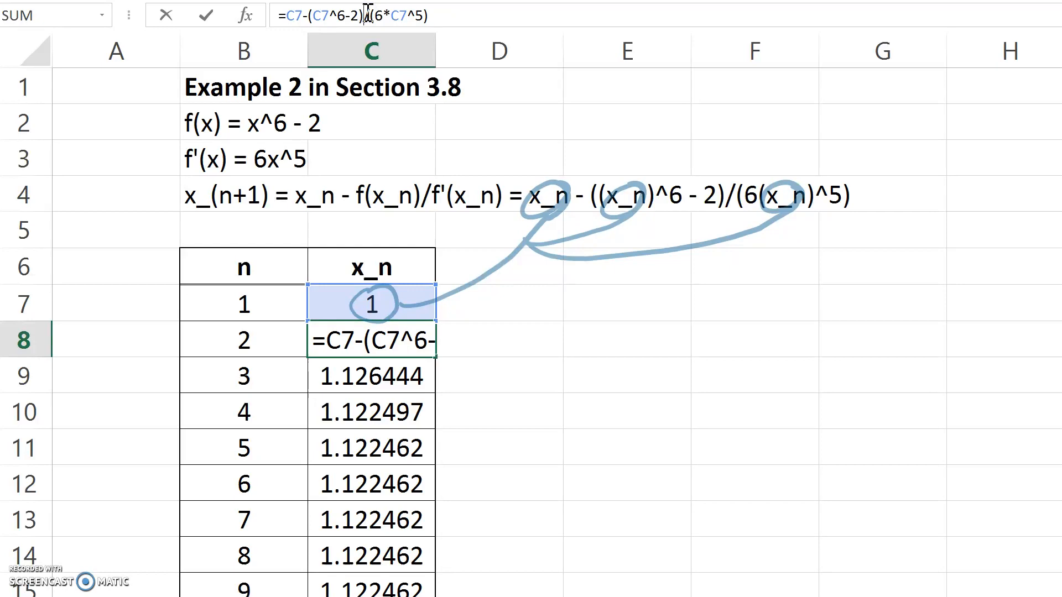
key(Enter)
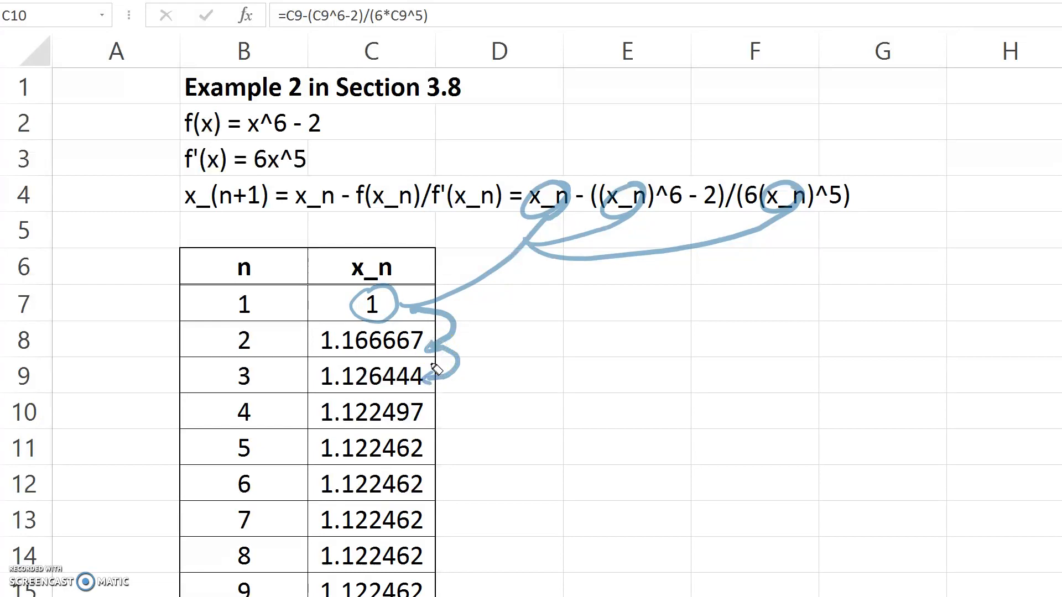
drag(453, 383, 457, 515)
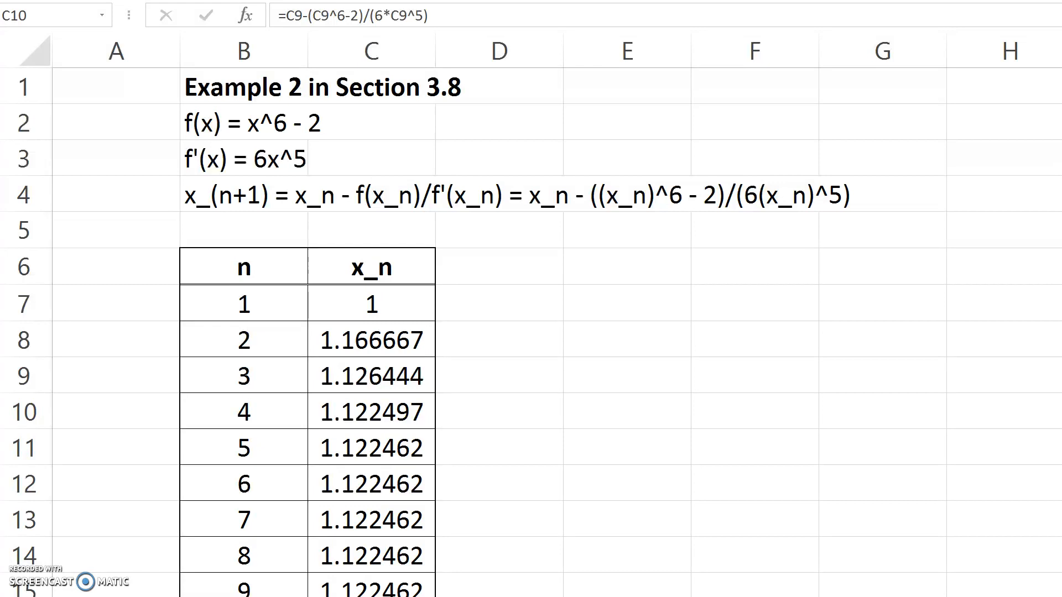
mouse_move(450, 376)
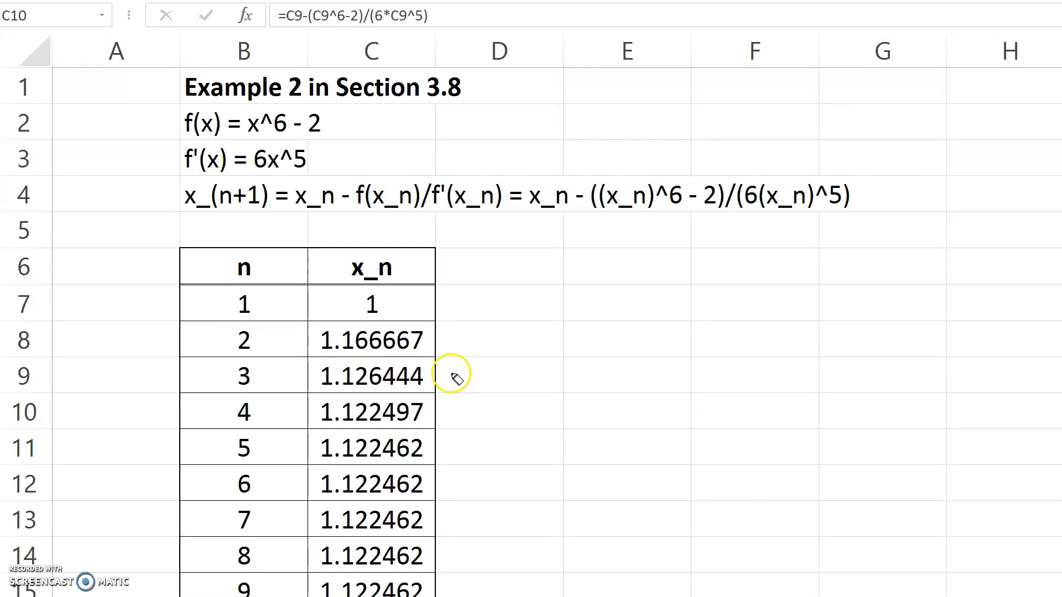
mouse_move(456, 446)
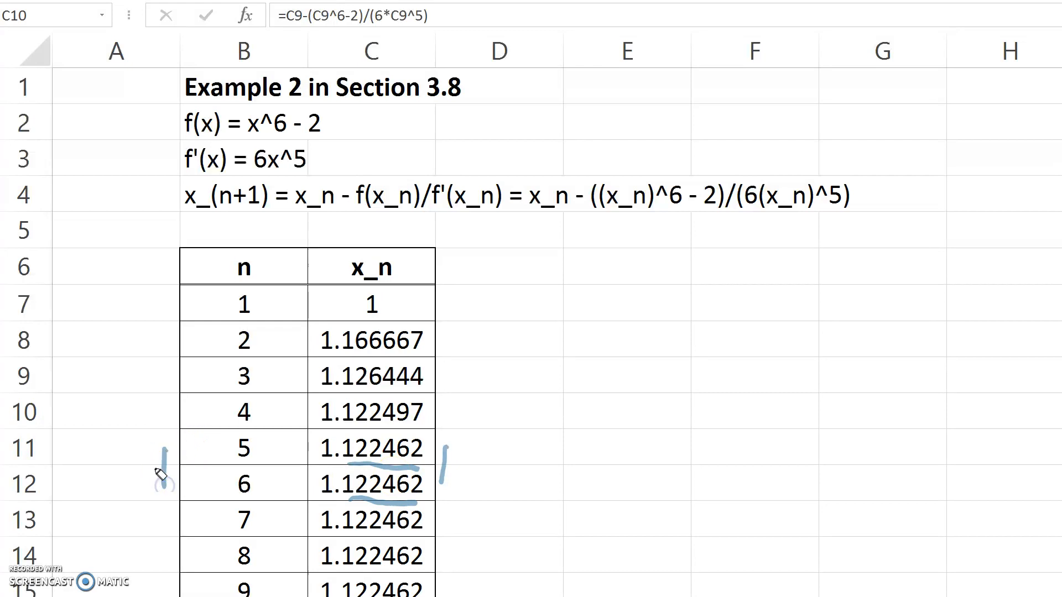
mouse_move(161, 474)
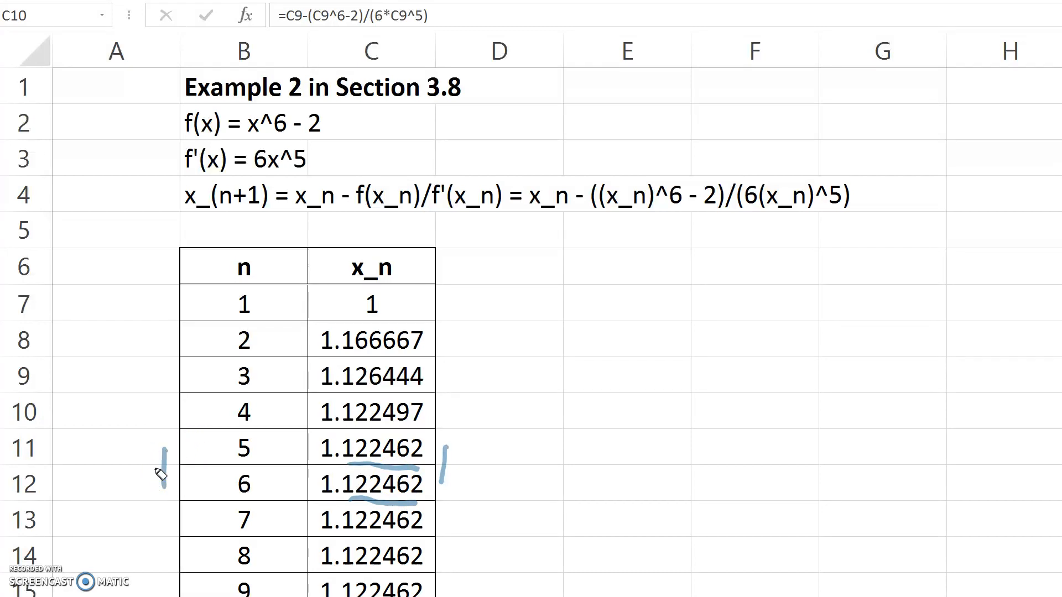
drag(298, 447, 433, 464)
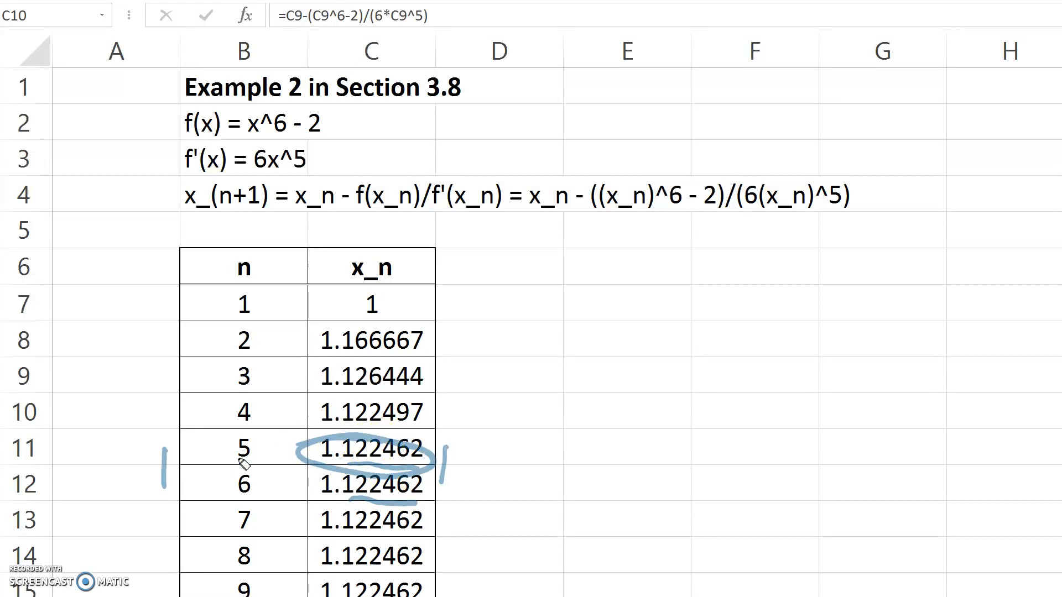